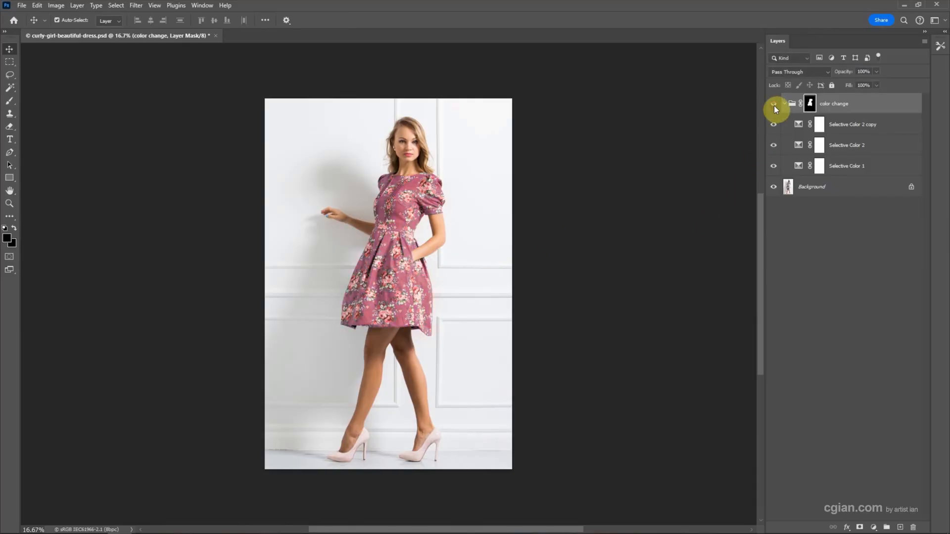
# - Attempt the CMYK Color mode conversion while keeping the layers unflattened, accepting the default profile
pyautogui.click(774, 103)
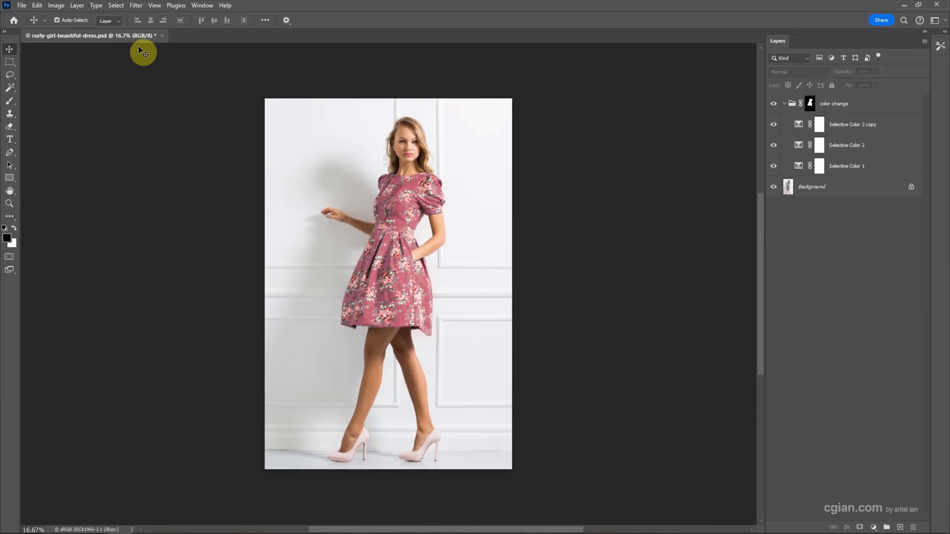
pyautogui.click(55, 5)
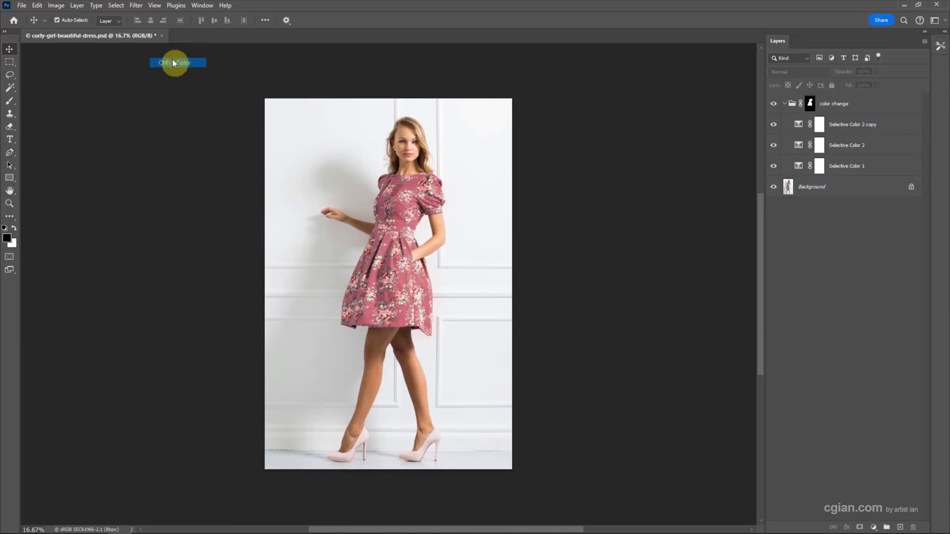
pyautogui.click(177, 63)
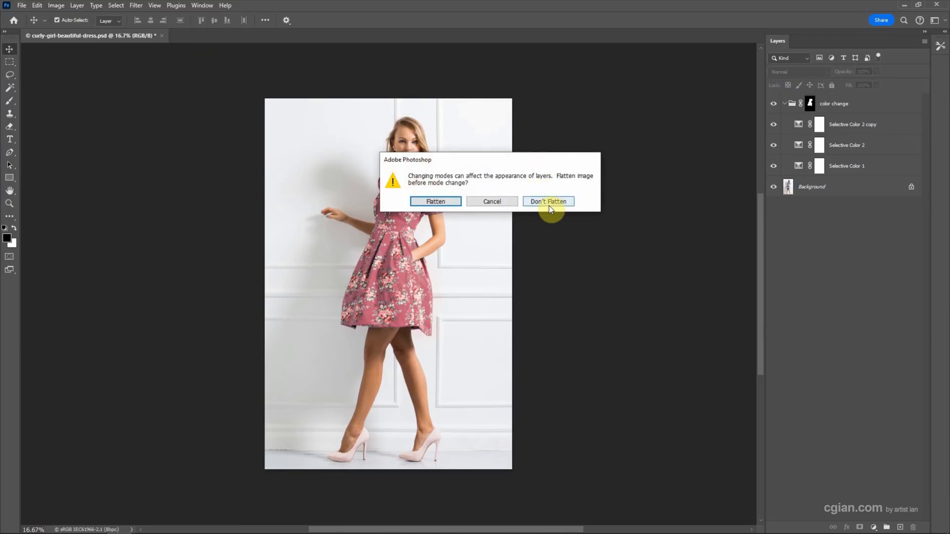
pyautogui.click(548, 201)
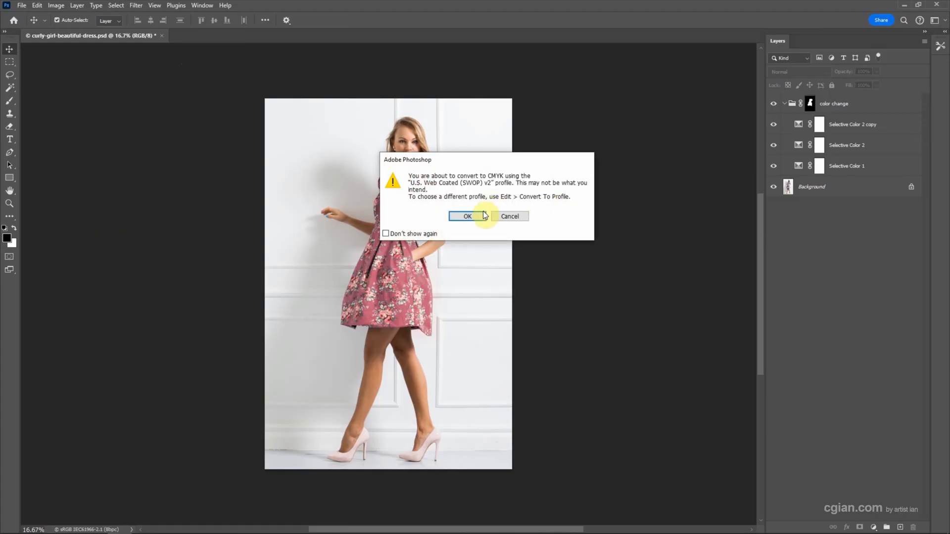
pyautogui.click(466, 217)
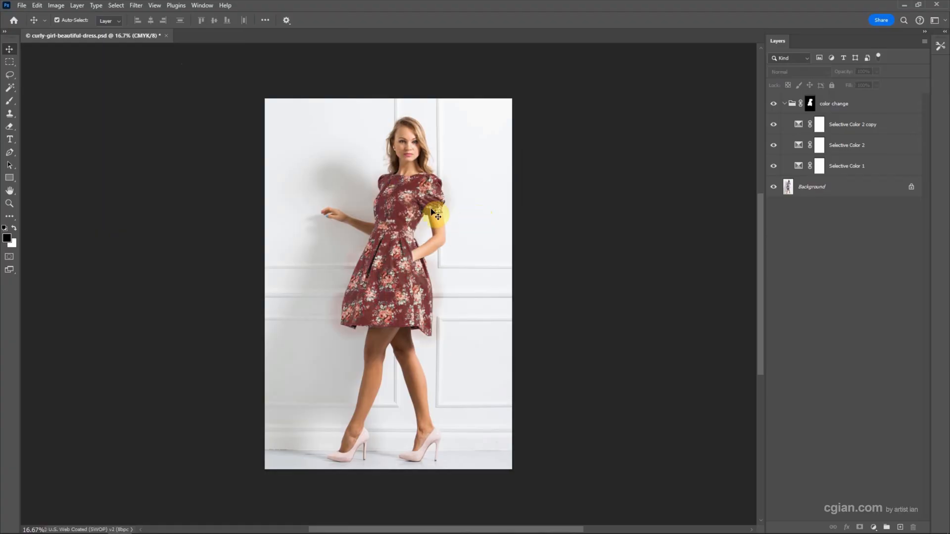
# - Convert the image to CMYK Color mode again, this time flattening the layers into one Background
pyautogui.click(773, 103)
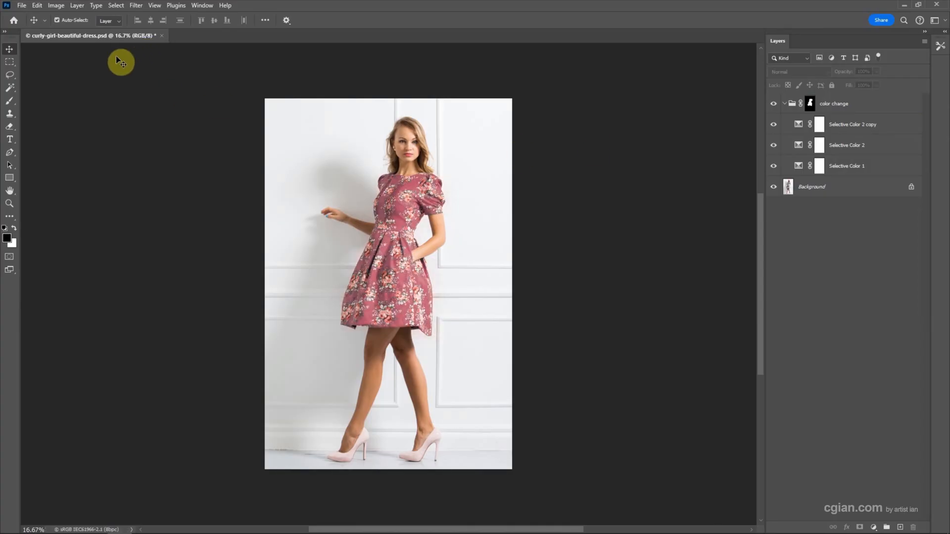
pyautogui.click(56, 5)
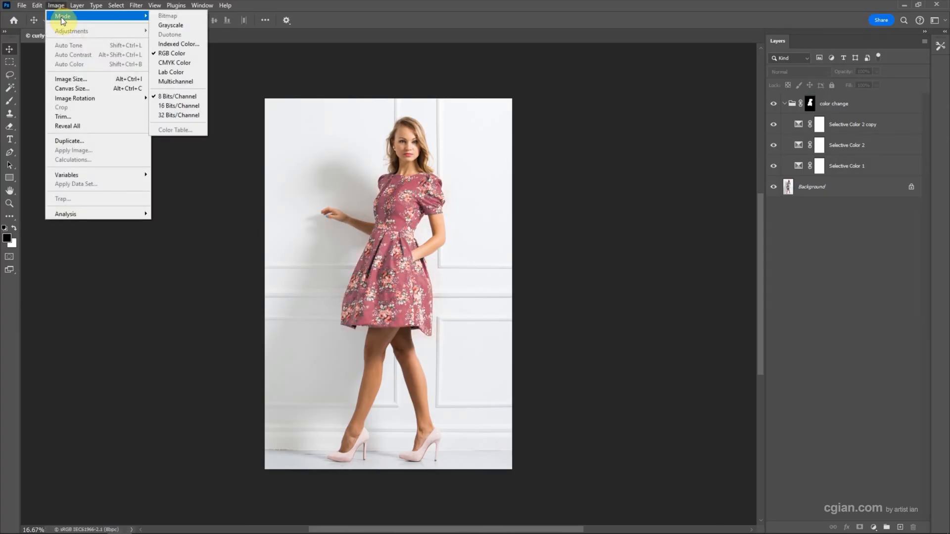
pyautogui.moveTo(185, 62)
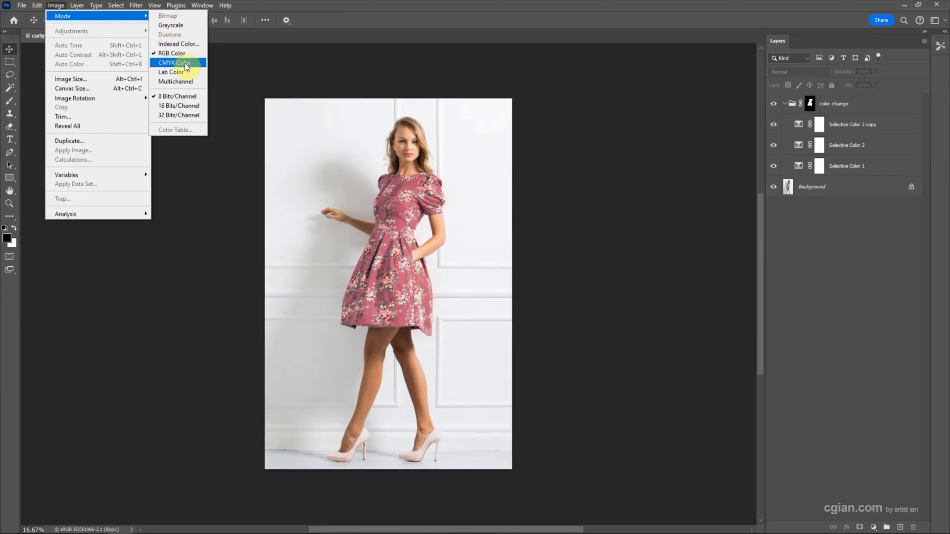
pyautogui.click(174, 62)
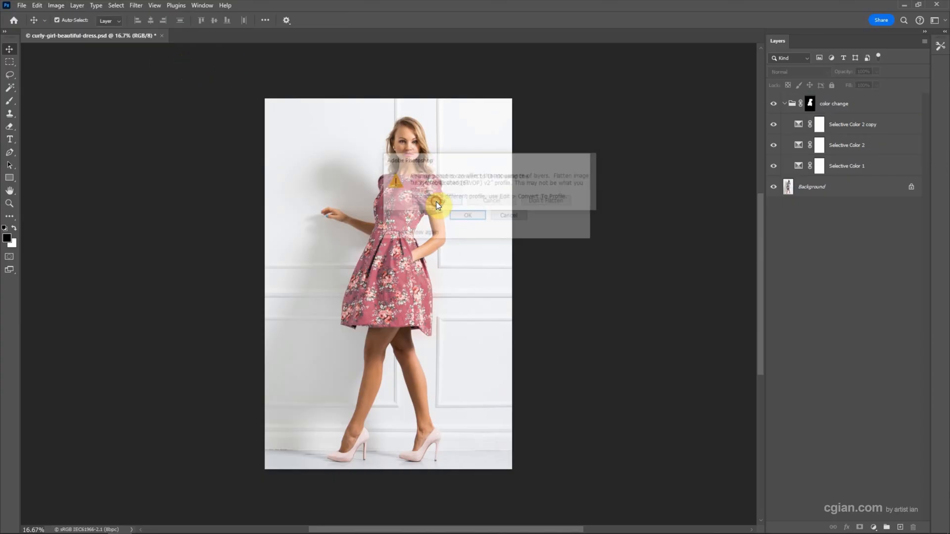
pyautogui.click(468, 214)
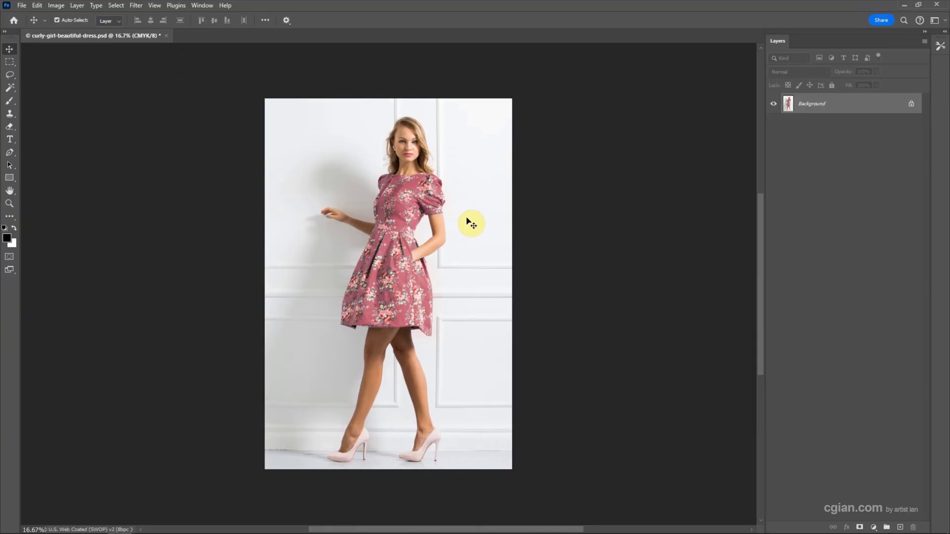
pyautogui.moveTo(840, 113)
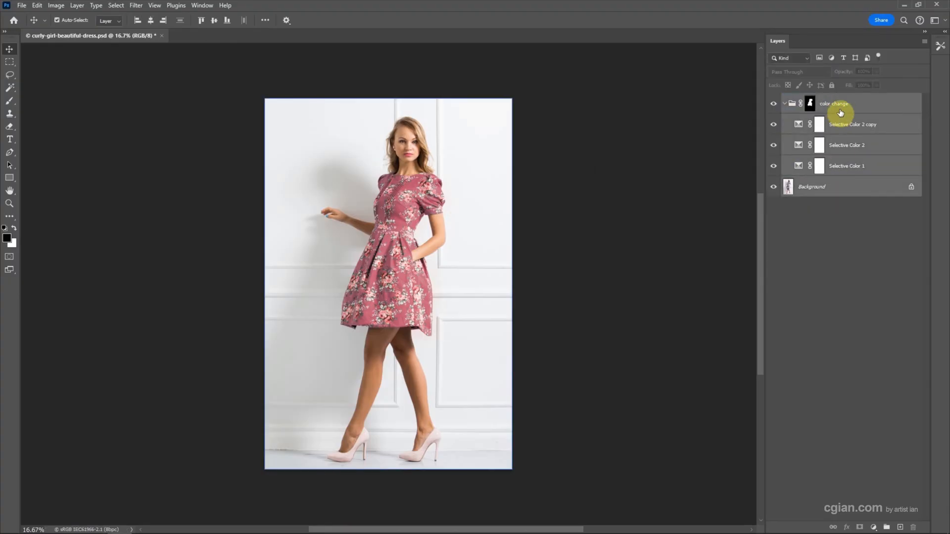
# - Turn the color change adjustment group into a smart object
pyautogui.rightClick(841, 103)
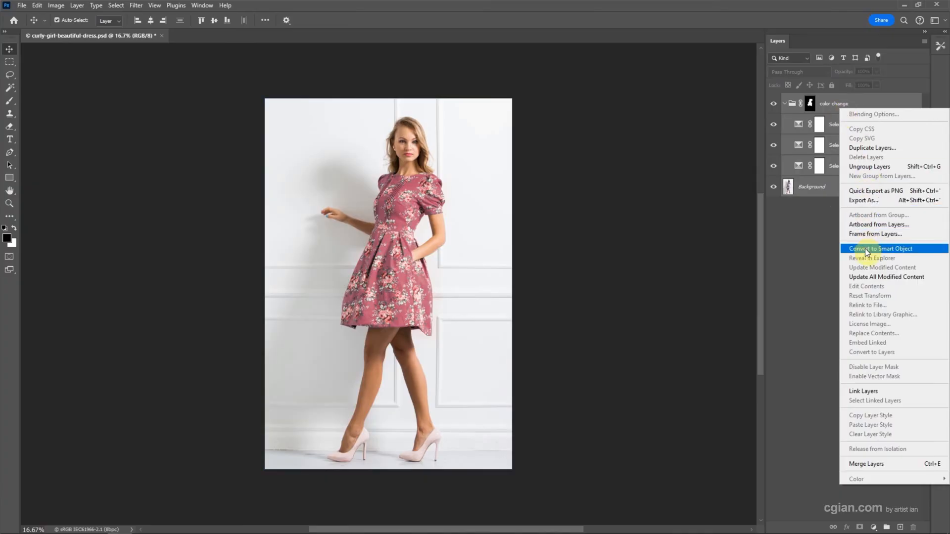
pyautogui.click(881, 249)
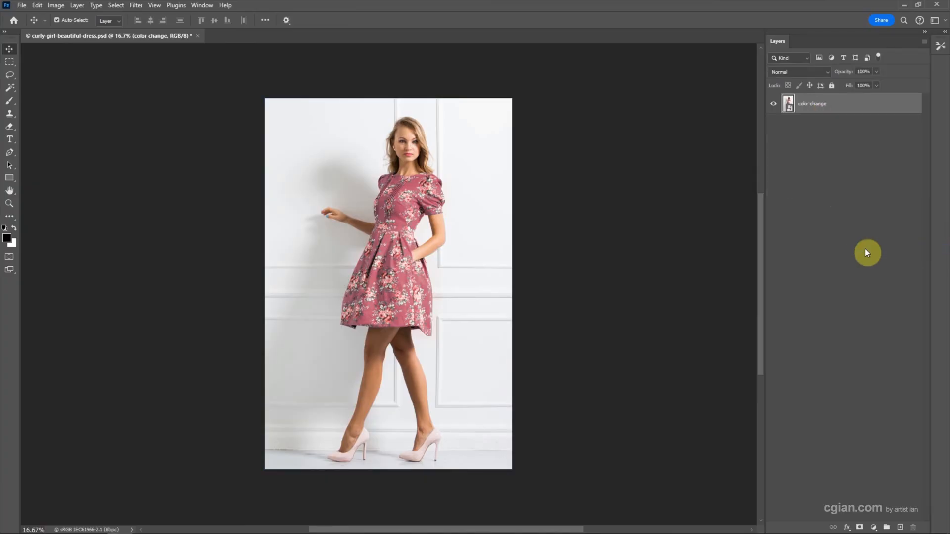
# - Convert the image to CMYK Color mode without rasterizing the smart object, using the default profile
pyautogui.click(56, 5)
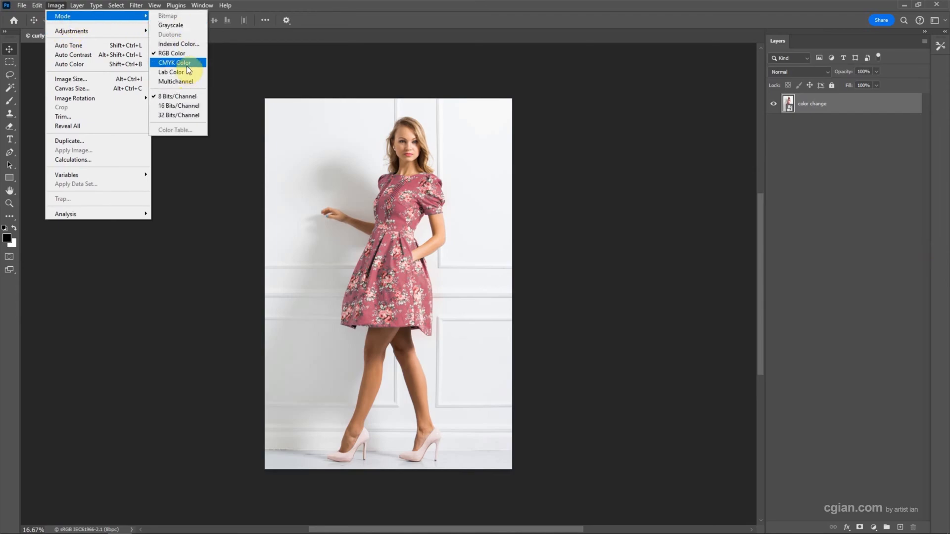
pyautogui.click(174, 63)
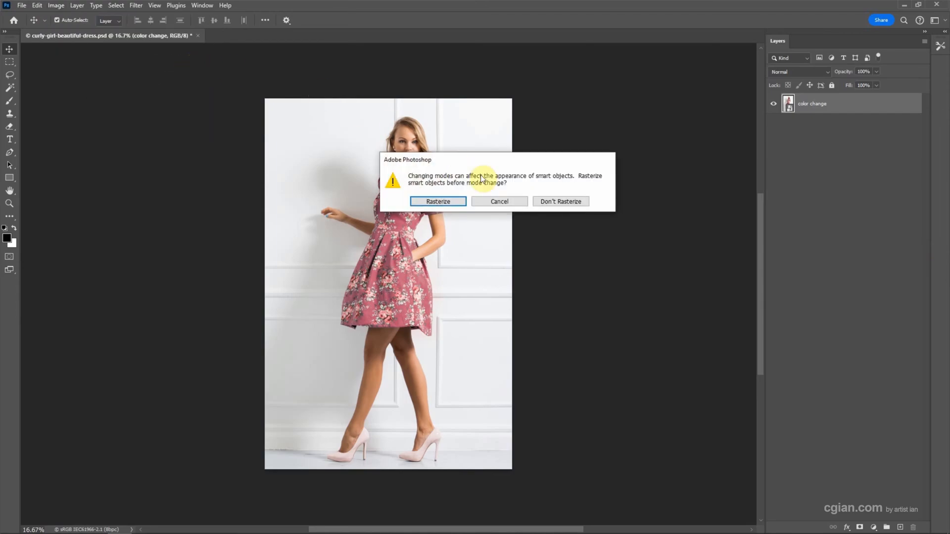
pyautogui.moveTo(547, 204)
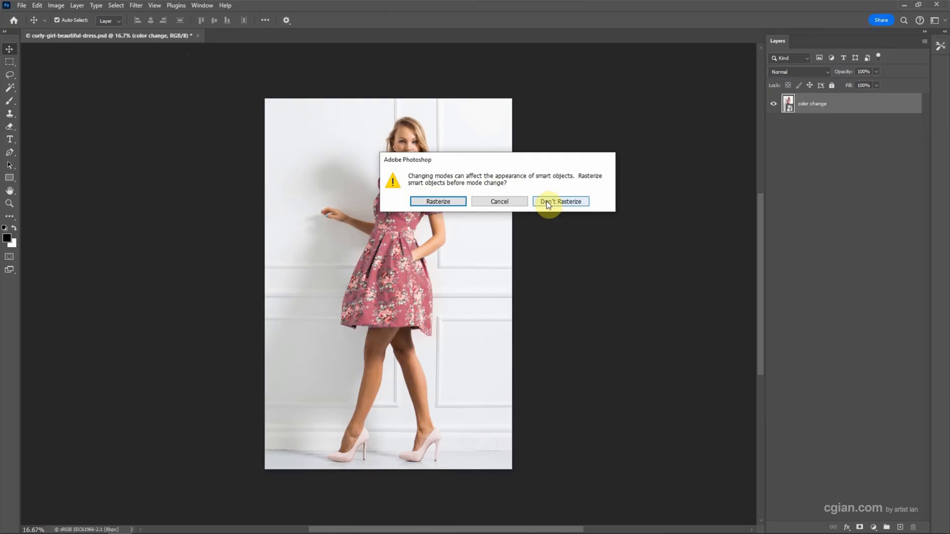
pyautogui.click(559, 201)
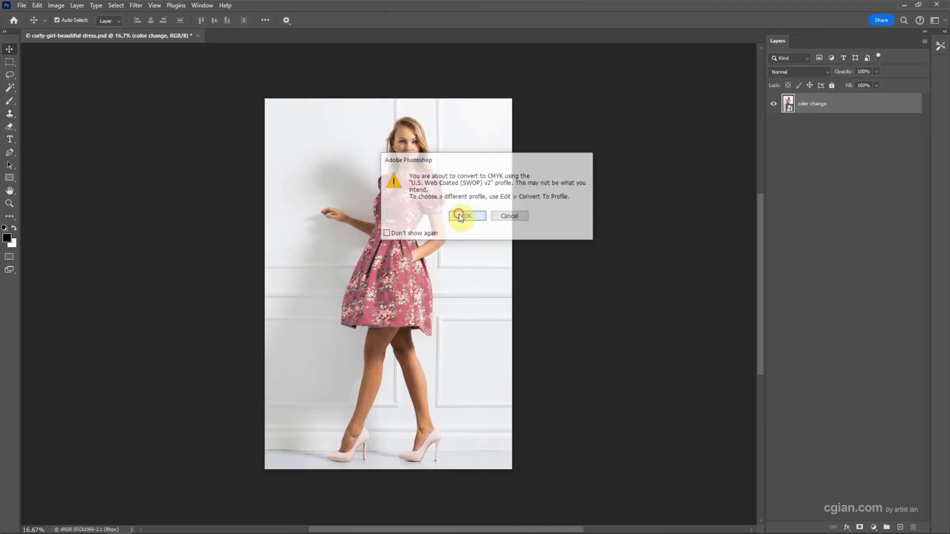
pyautogui.click(466, 216)
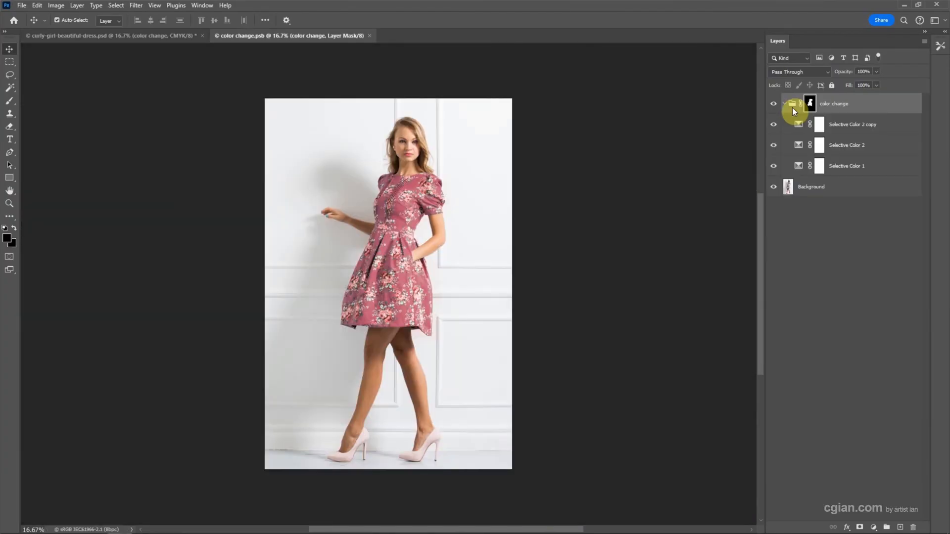
# - Hide the color change group to compare, save the .psb contents, and close the smart object document
pyautogui.click(846, 166)
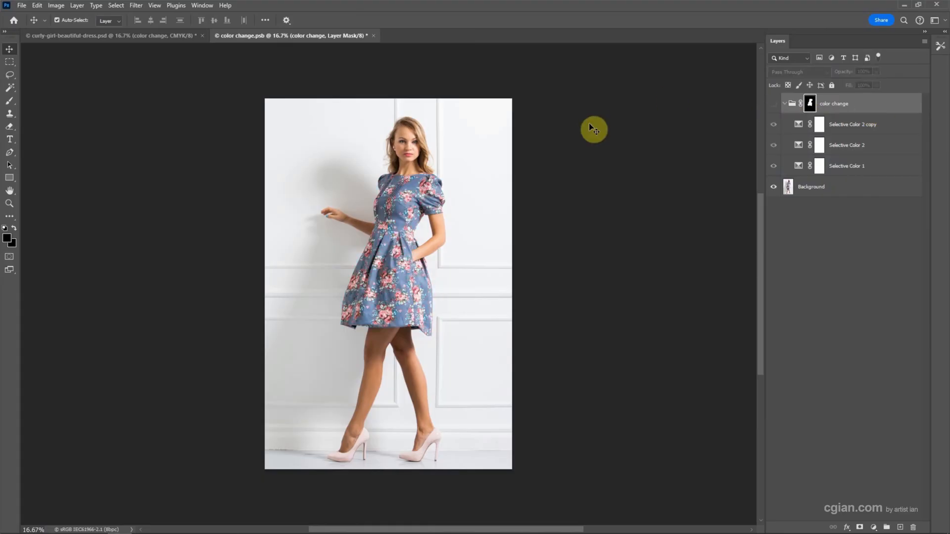
pyautogui.press('ctrl+s')
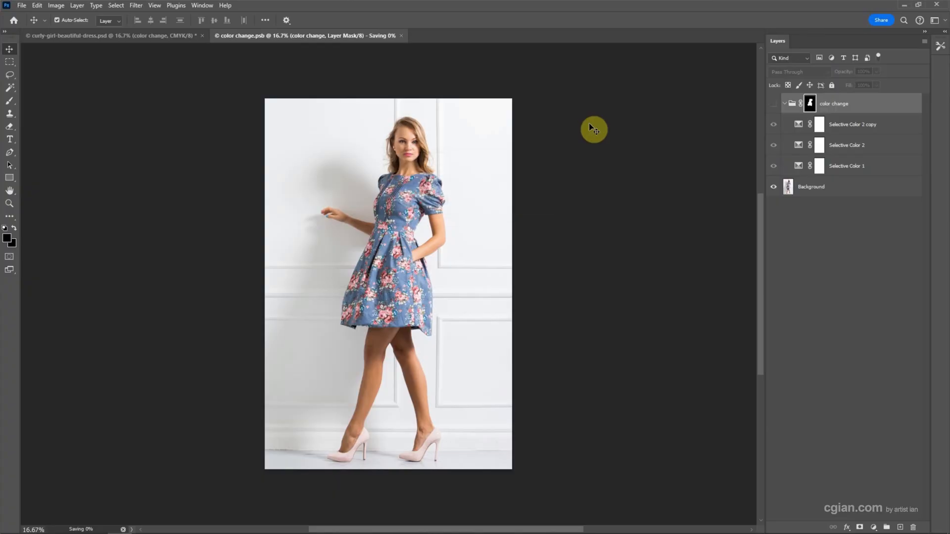
pyautogui.click(401, 35)
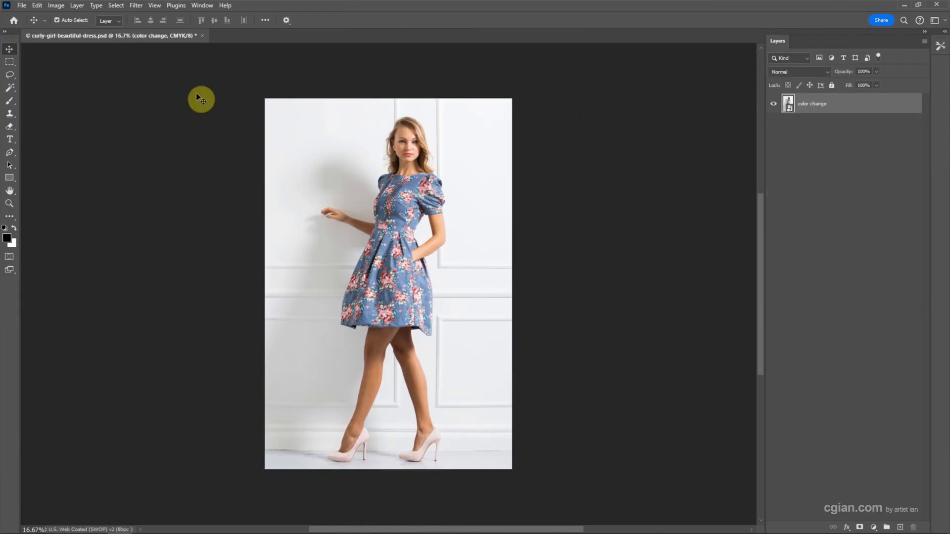
pyautogui.moveTo(384, 180)
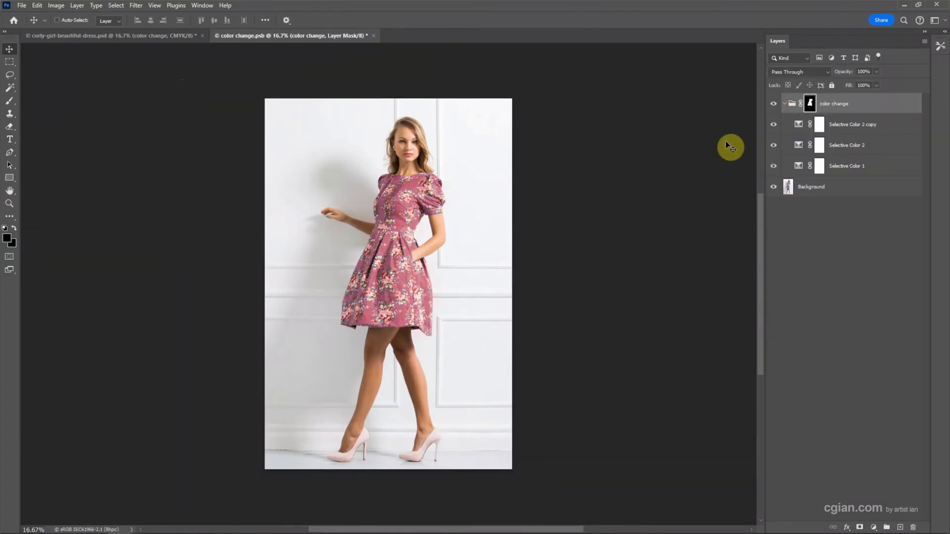
pyautogui.click(374, 36)
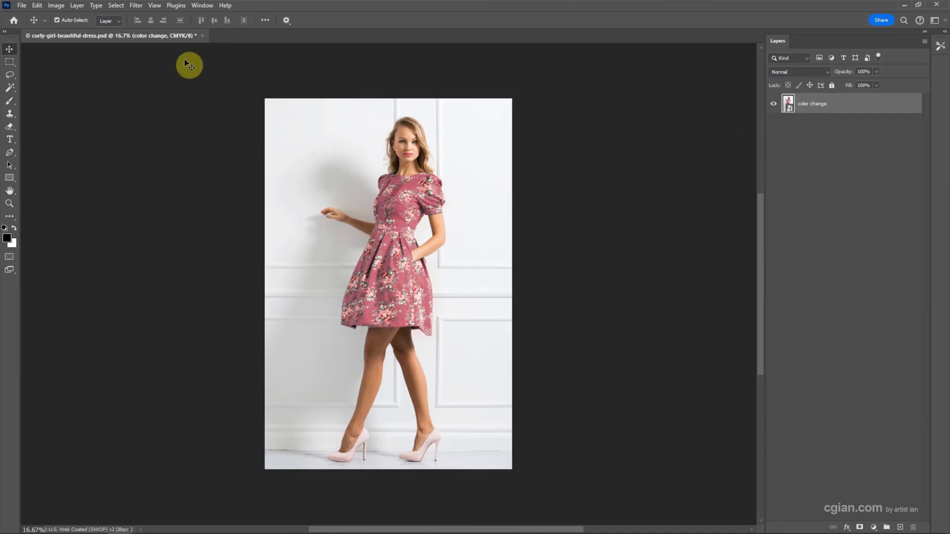
pyautogui.moveTo(180, 53)
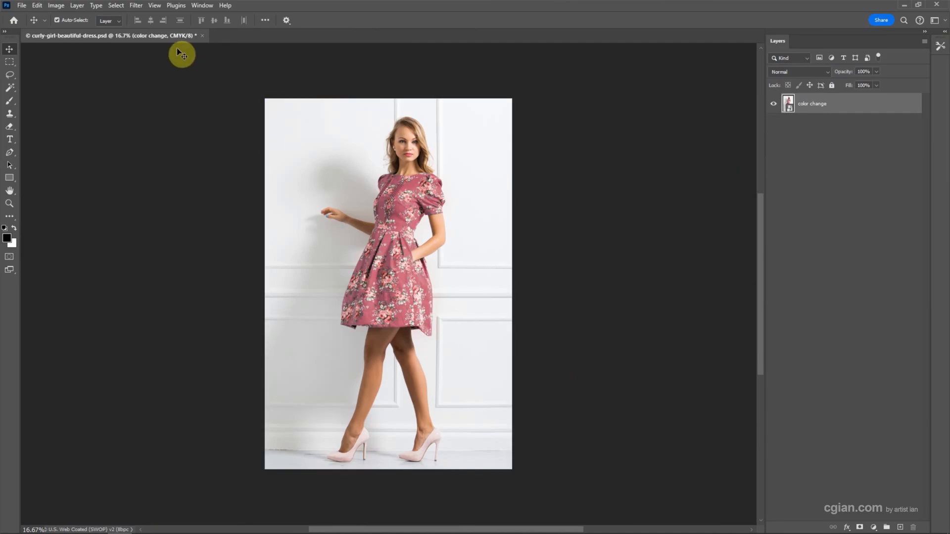
# - Look through the Image and Edit menus for the profile conversion command after reverting to RGB
pyautogui.click(55, 5)
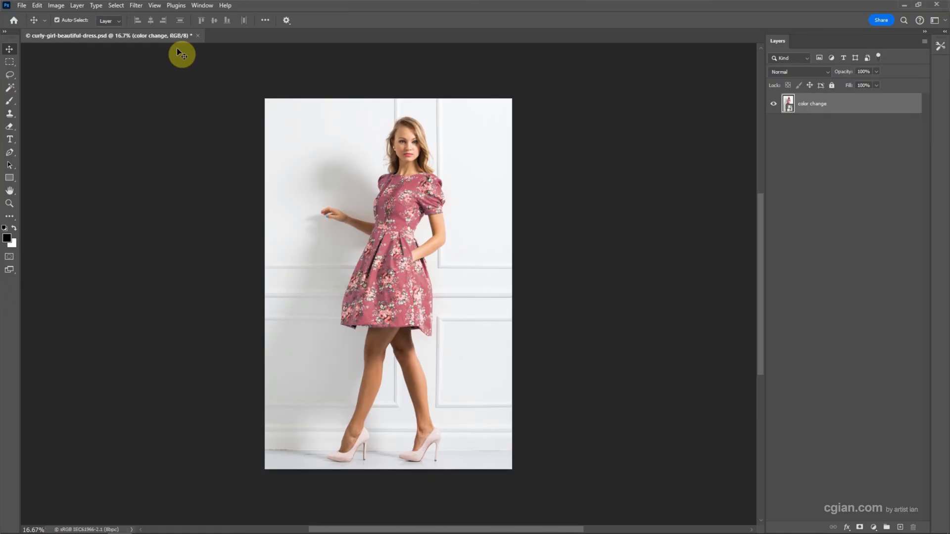
pyautogui.moveTo(37, 6)
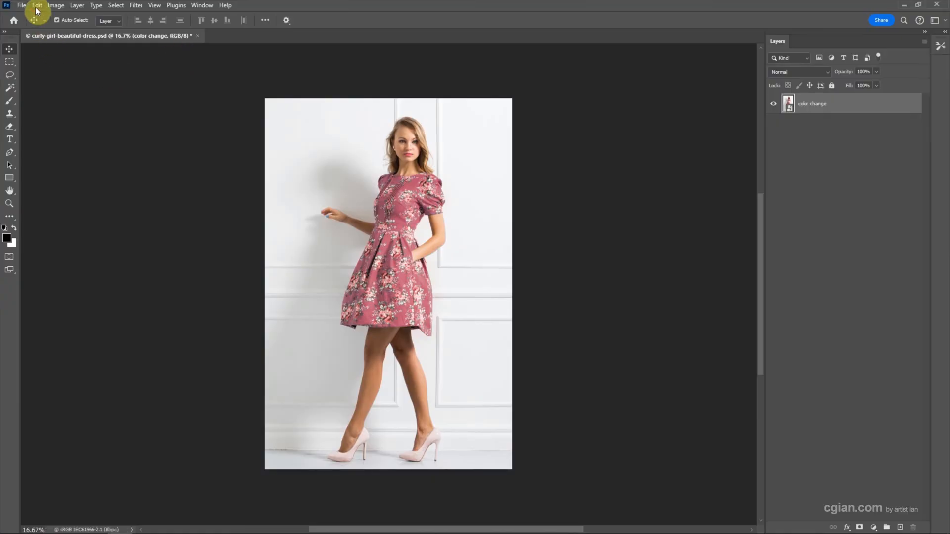
pyautogui.click(36, 6)
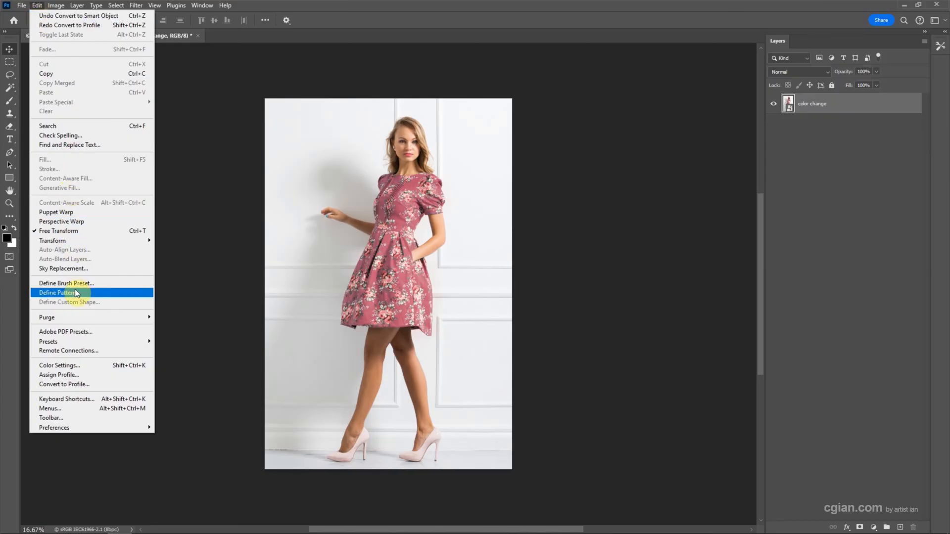
pyautogui.moveTo(72, 384)
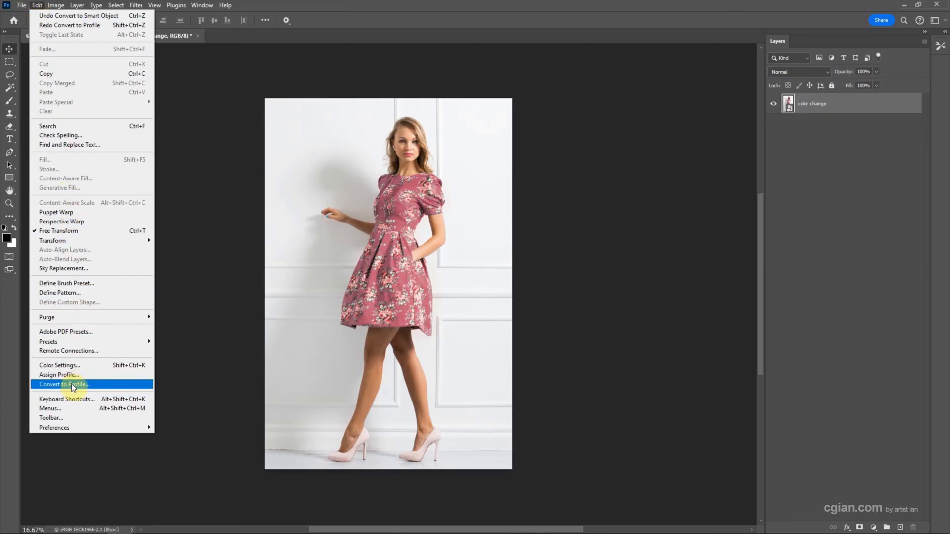
# - Convert the photo to the Working CMYK - U.S. Web Coated (SWOP) v2 destination profile
pyautogui.click(63, 384)
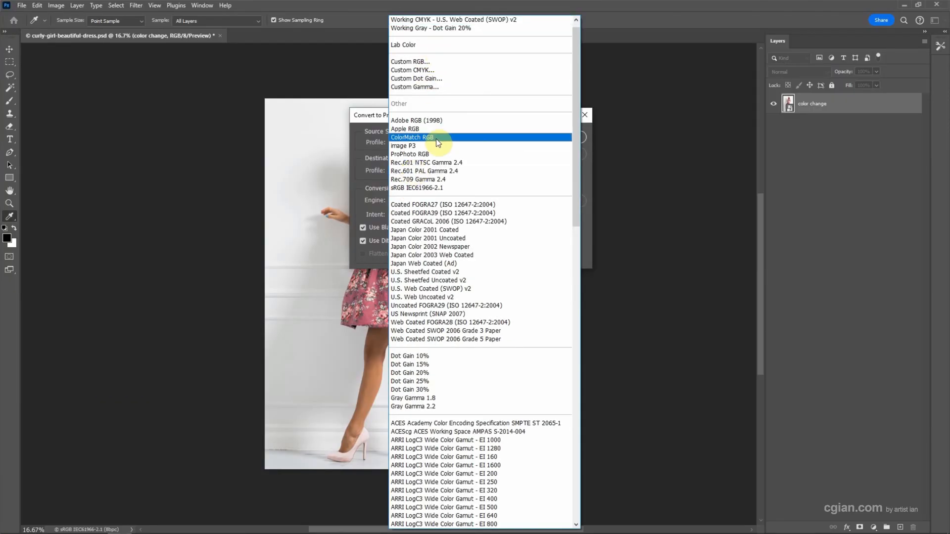
pyautogui.moveTo(460, 308)
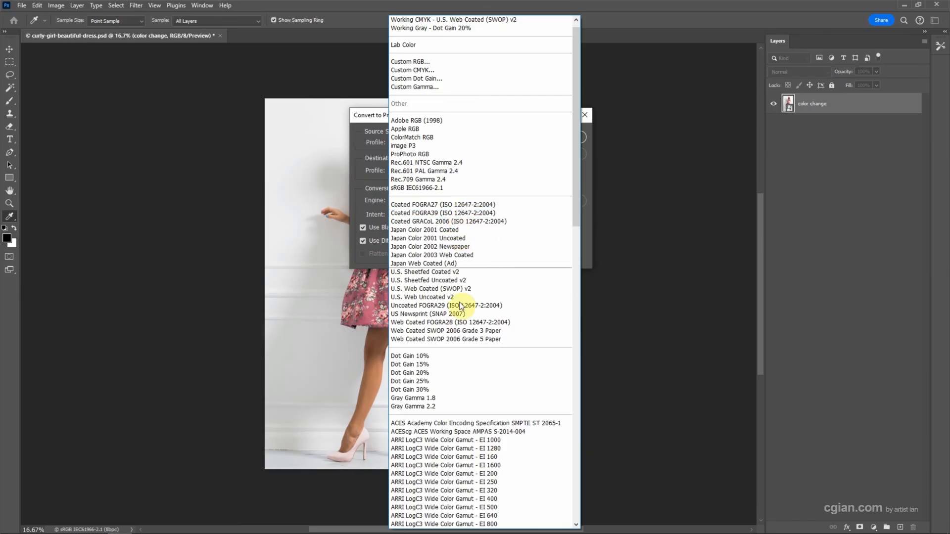
pyautogui.moveTo(442, 62)
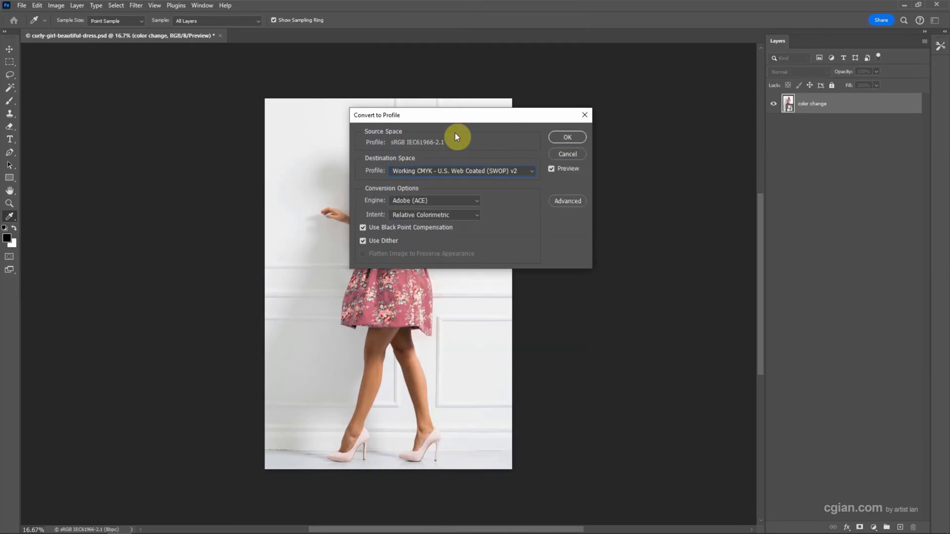
pyautogui.moveTo(377, 192)
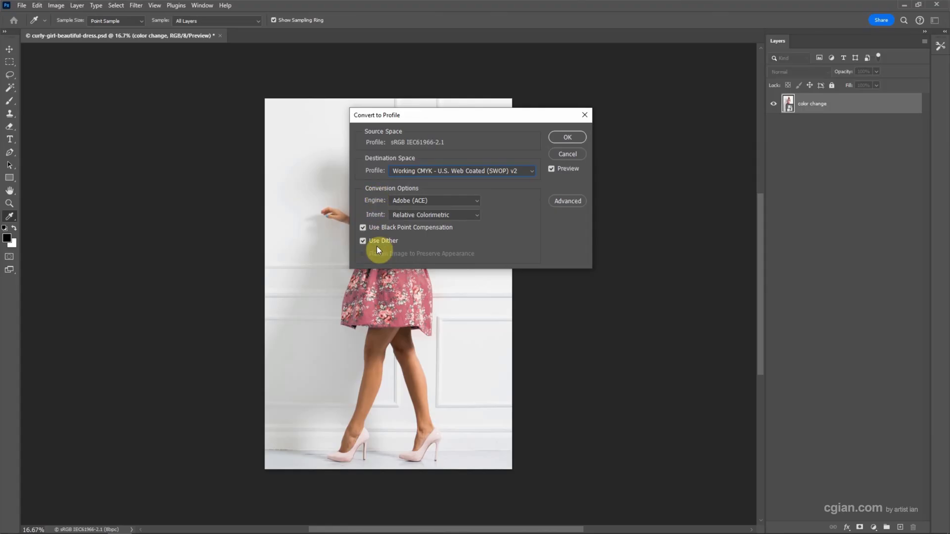
pyautogui.click(566, 137)
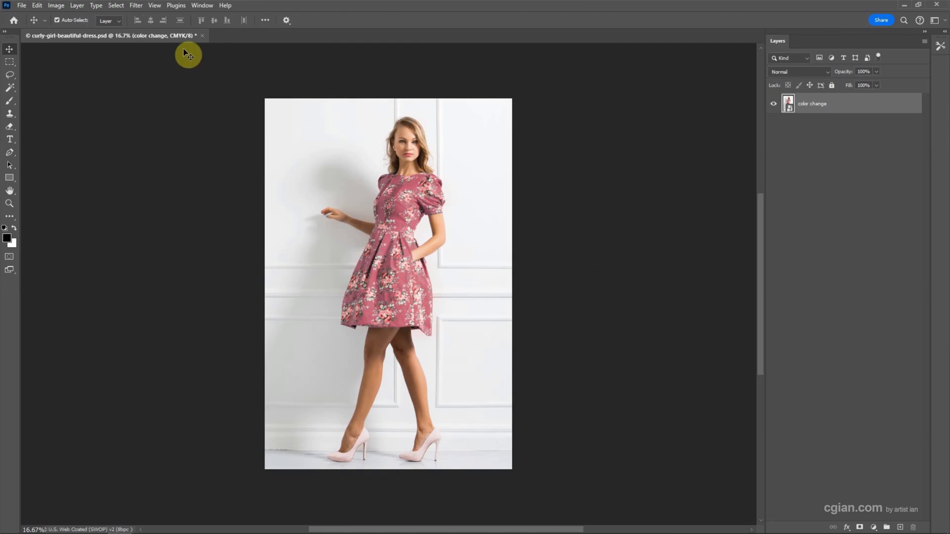
pyautogui.moveTo(180, 50)
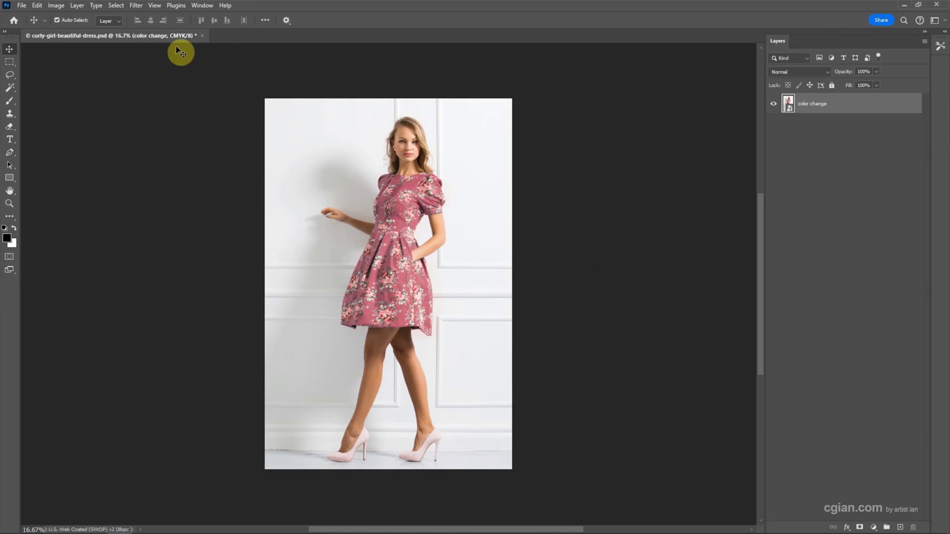